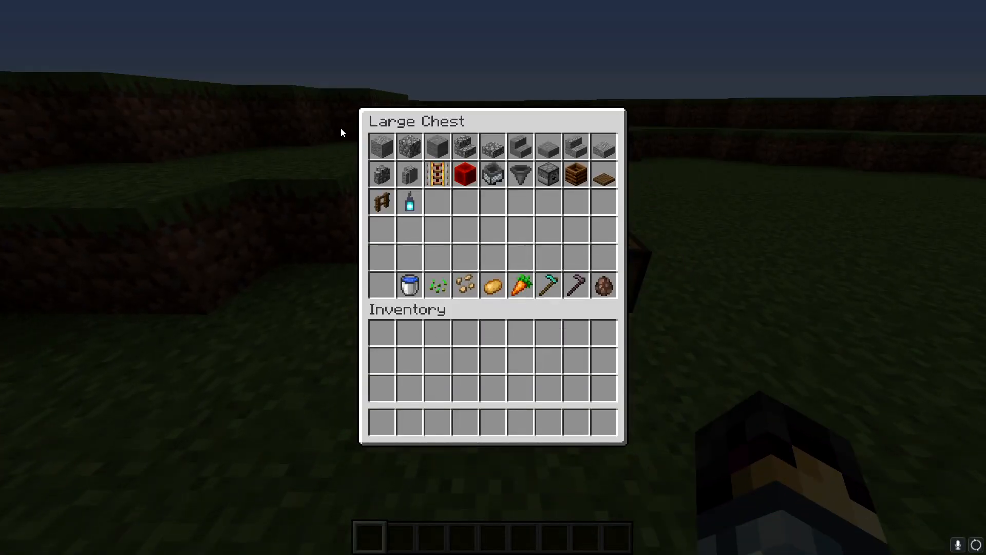
pyautogui.moveTo(574, 145)
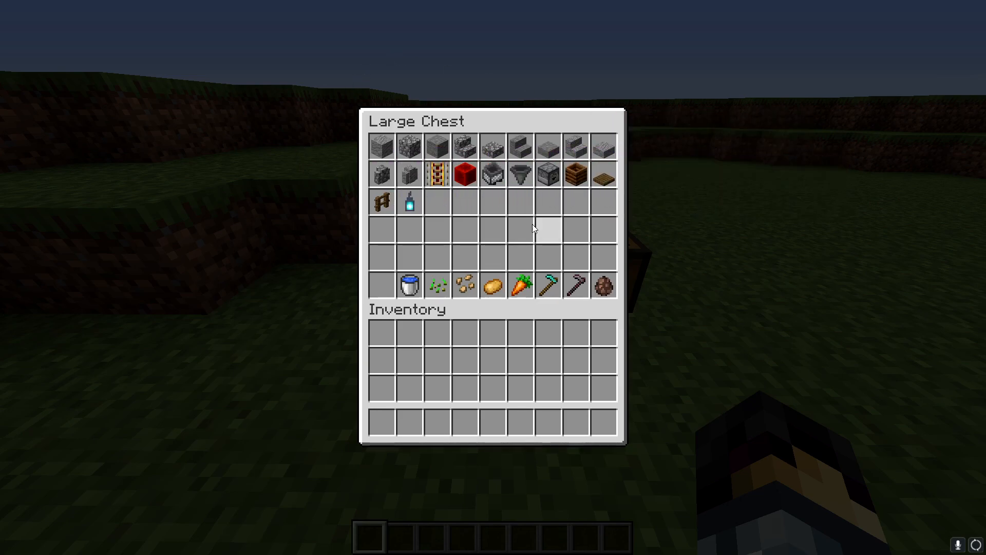
pyautogui.moveTo(437, 285)
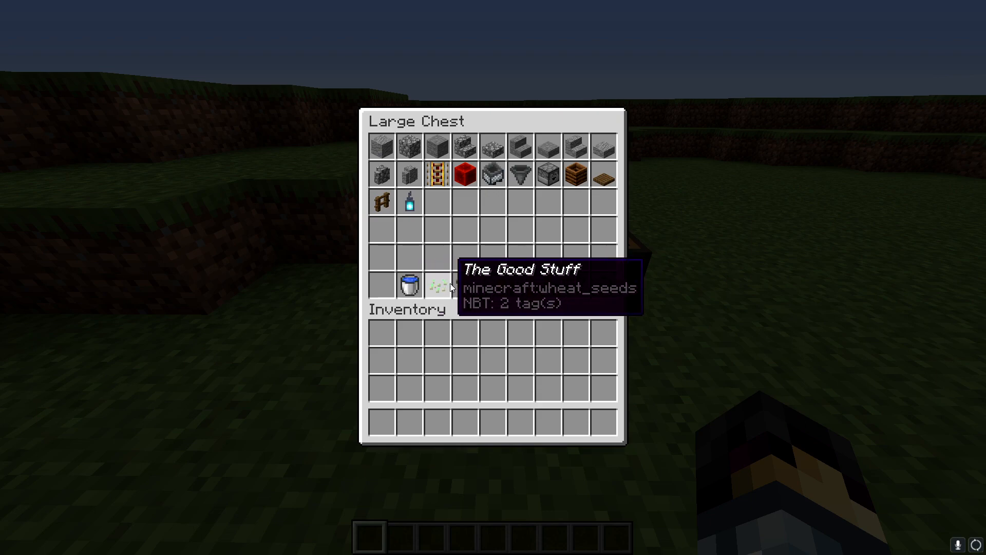
# Close the menu to mark overlapping circular stone-block outlines across the grassy hill.
pyautogui.press('Escape')
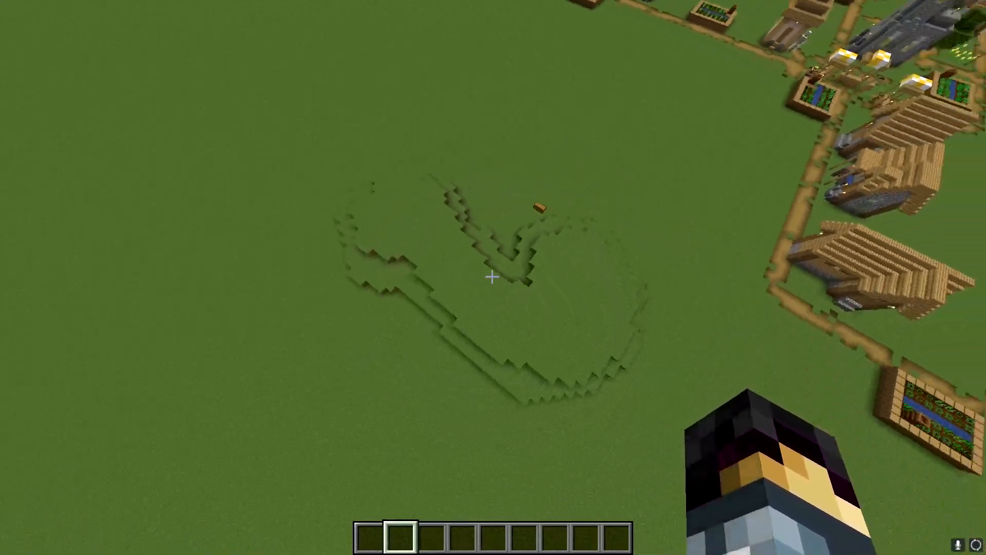
pyautogui.moveTo(493, 277)
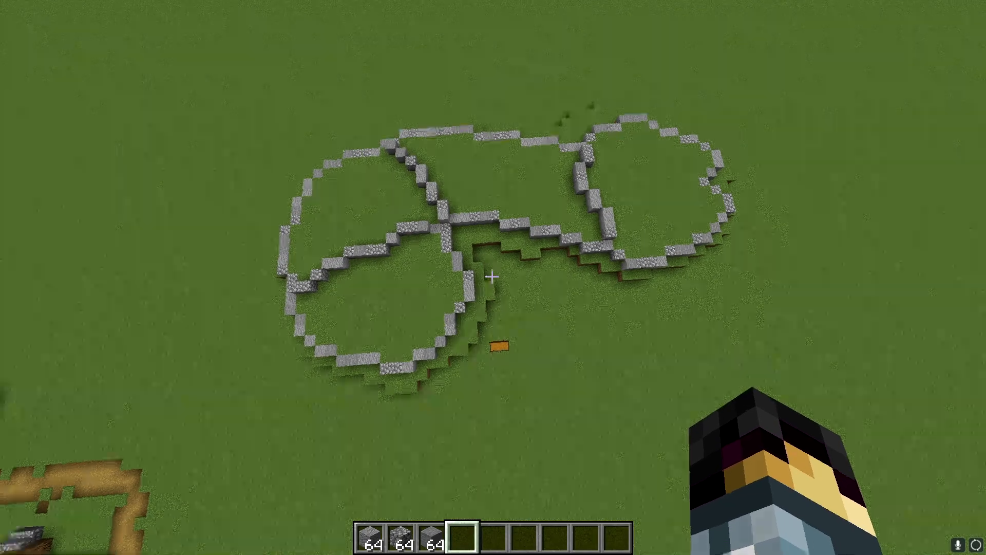
pyautogui.moveTo(493, 277)
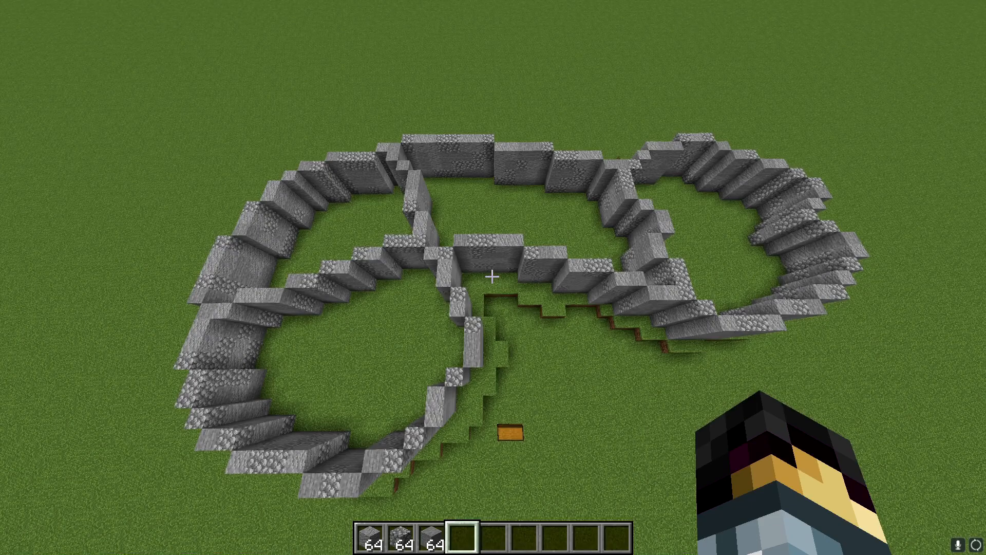
pyautogui.moveTo(493, 277)
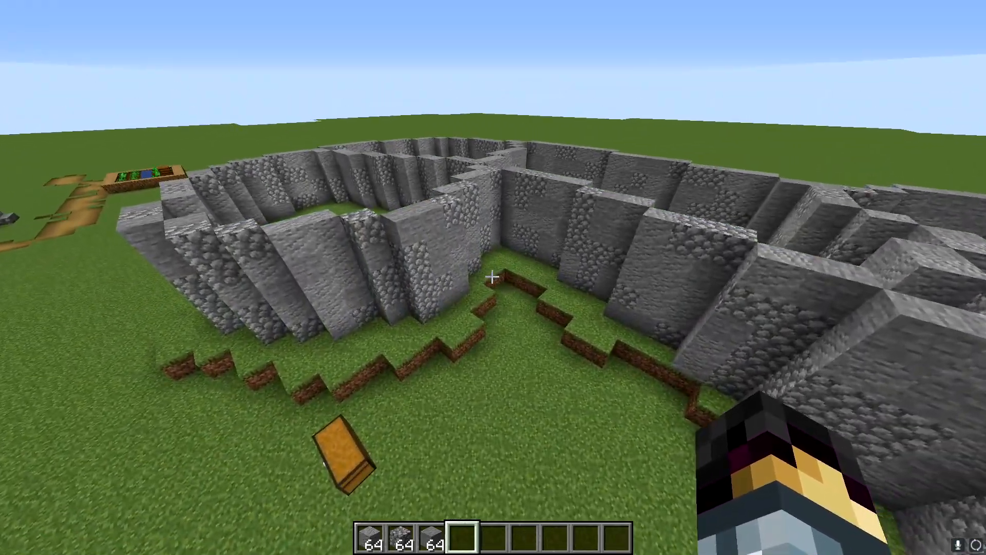